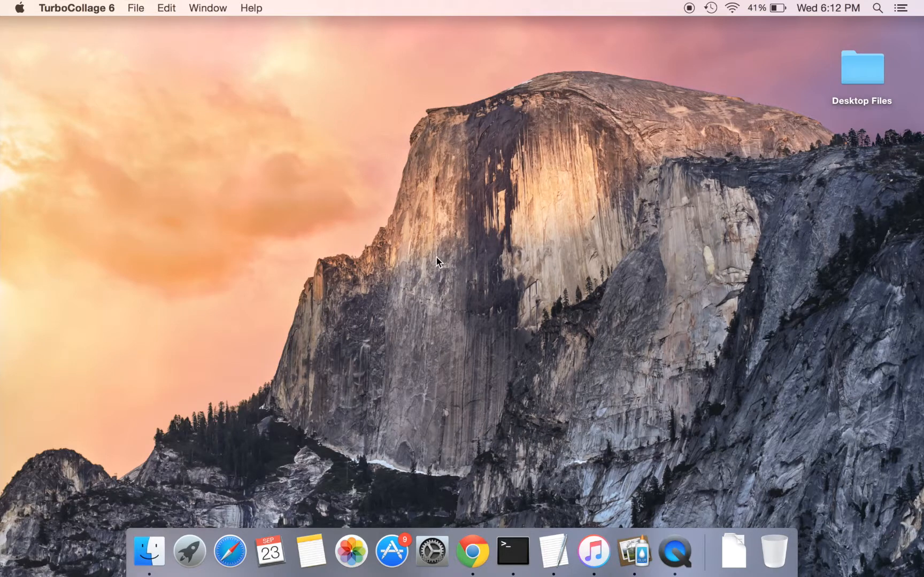
Create a new, empty untitled collage from the File menu.
click(136, 7)
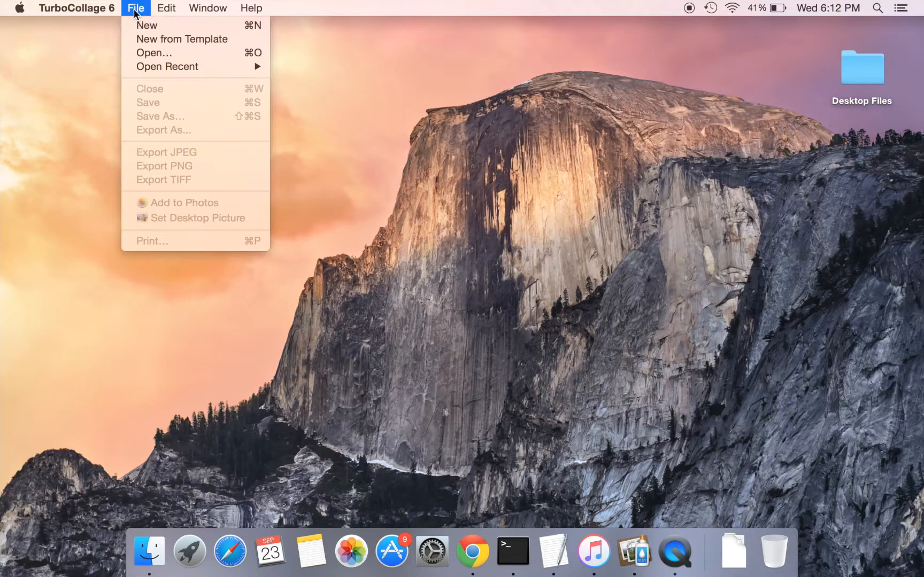
mouse_move(147, 25)
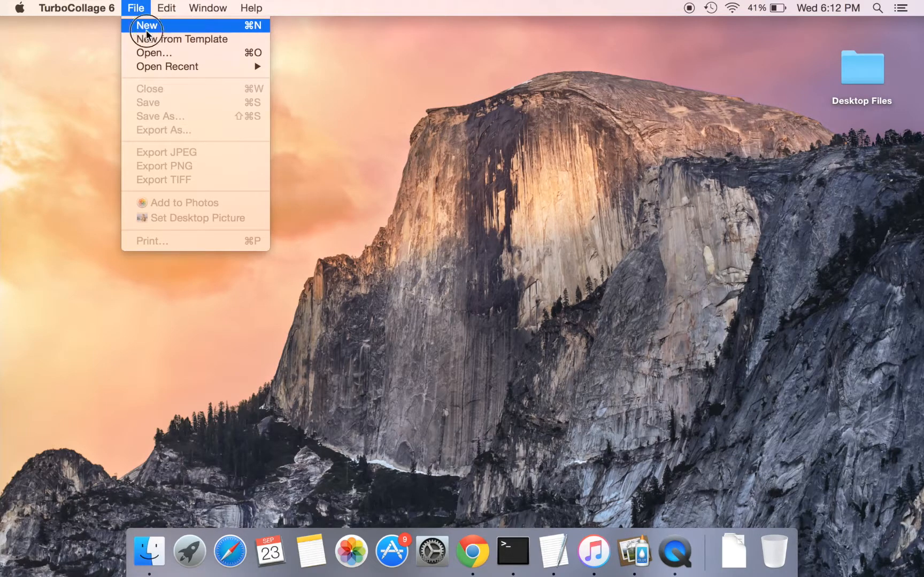
click(146, 25)
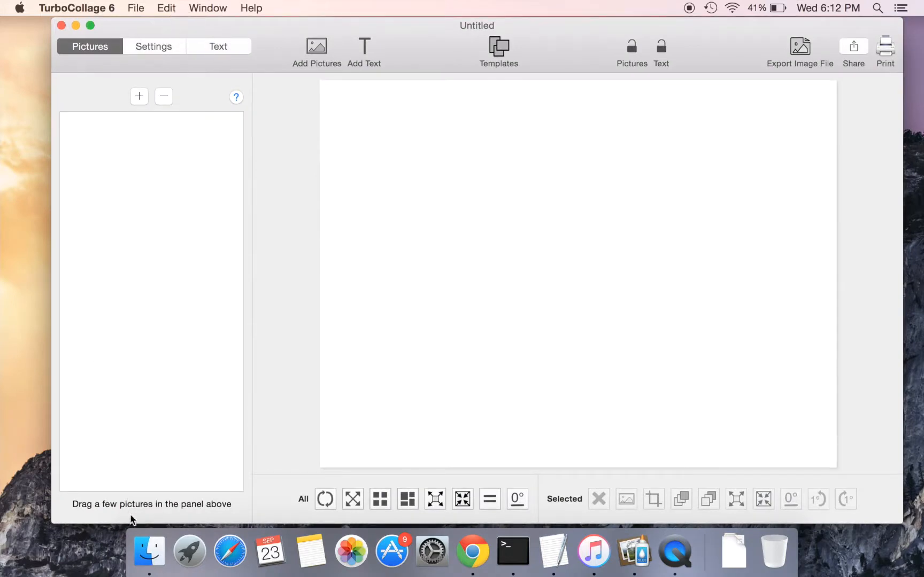
click(316, 52)
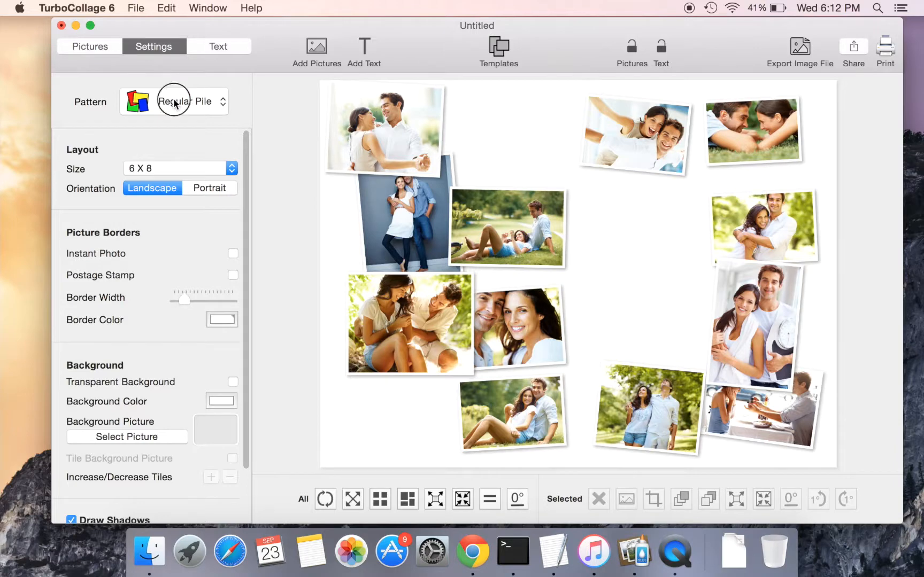
mouse_move(321, 145)
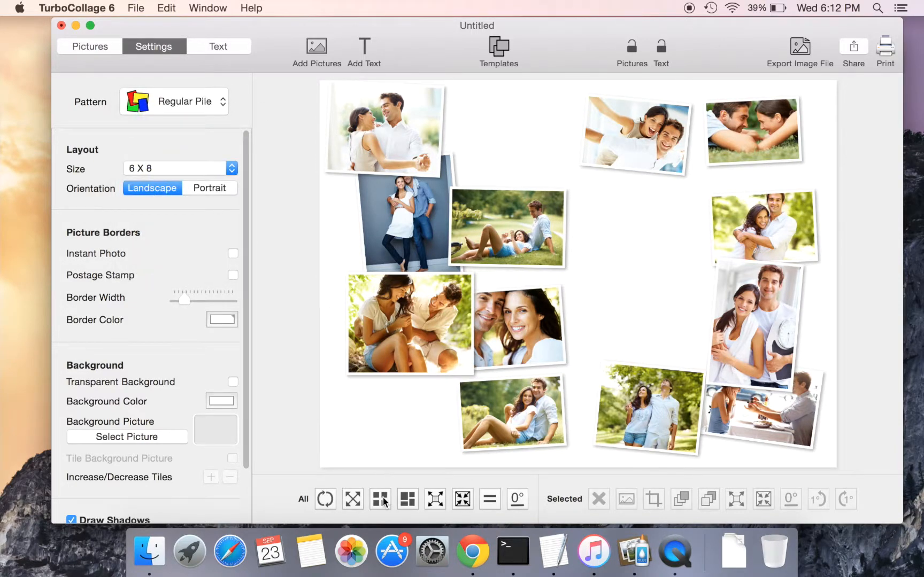
Arrange the photos in even rows, then into a mixed-size layout around one large picture.
click(380, 499)
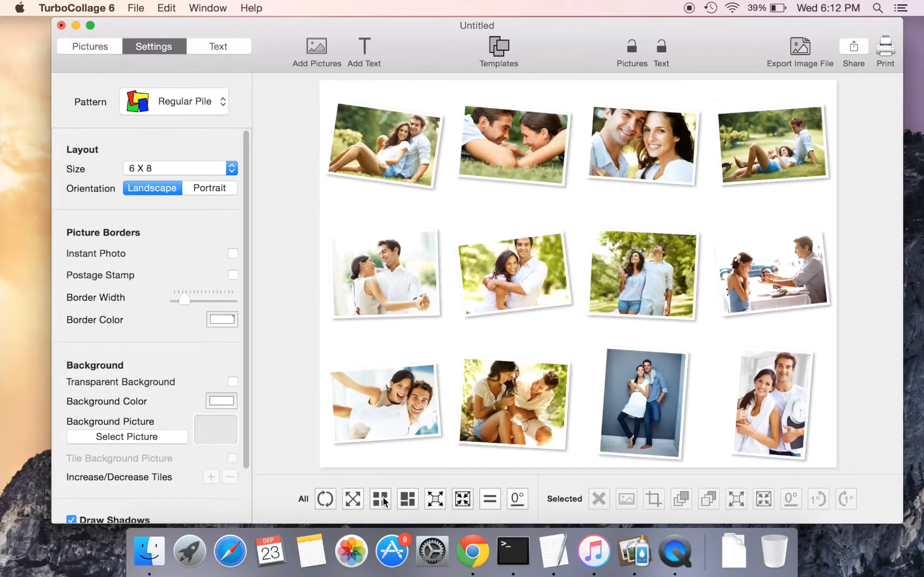
click(411, 499)
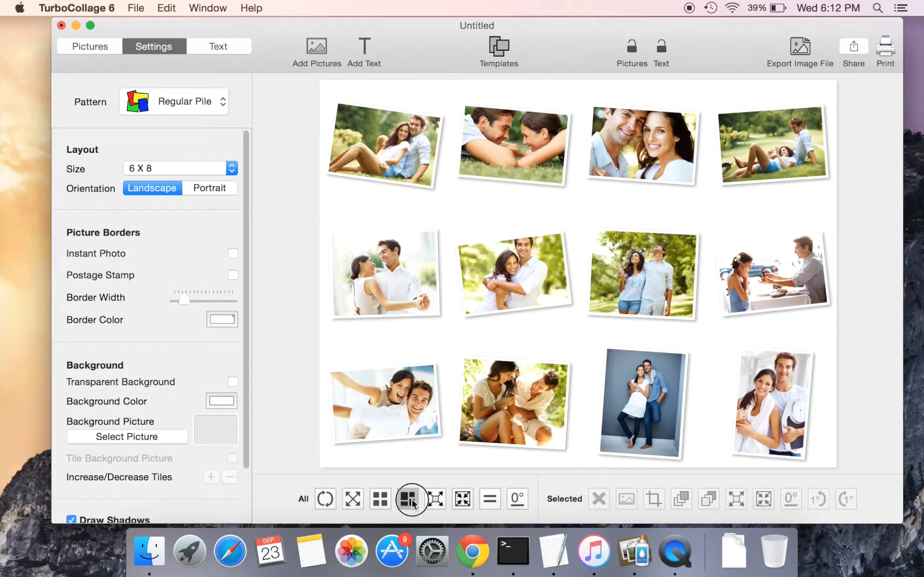
click(411, 499)
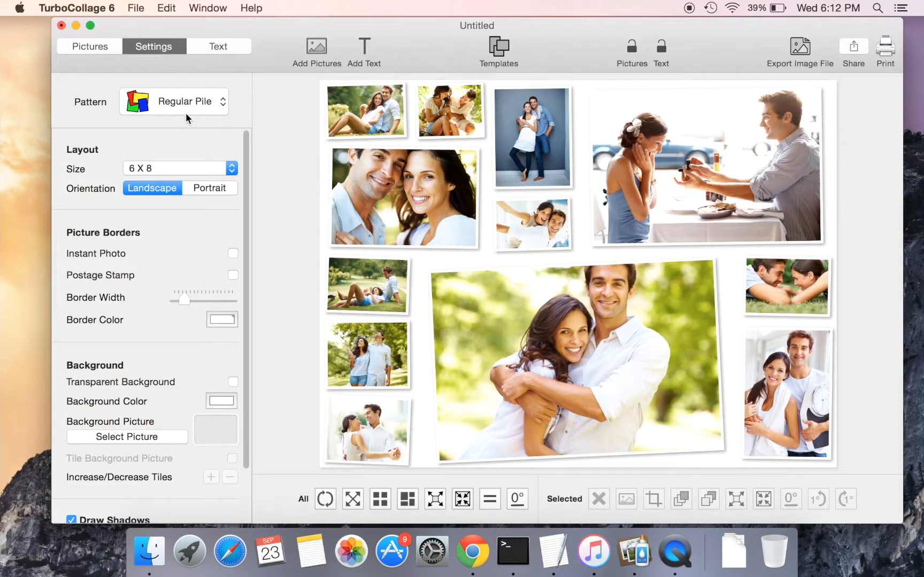
click(173, 102)
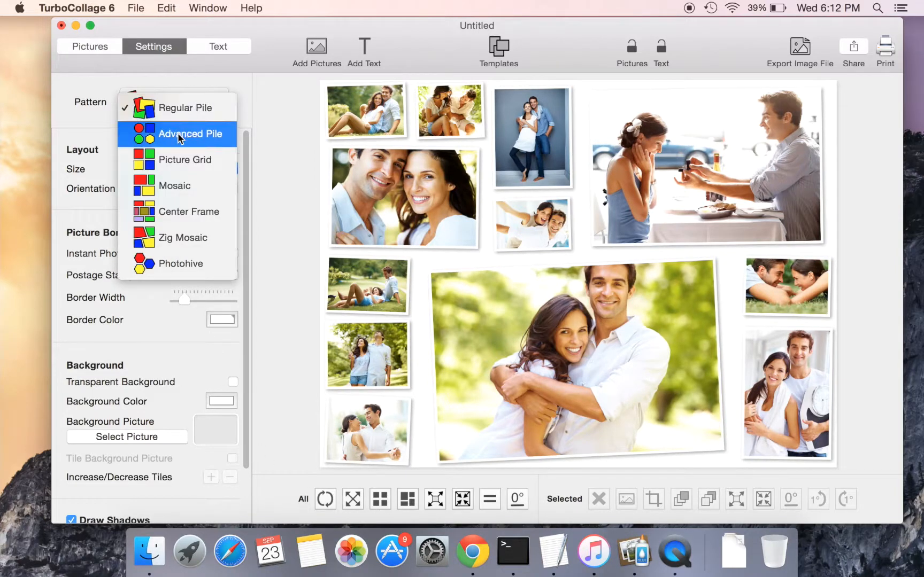
Switch to the Advanced Pile pattern and make every photo an octagon.
click(190, 134)
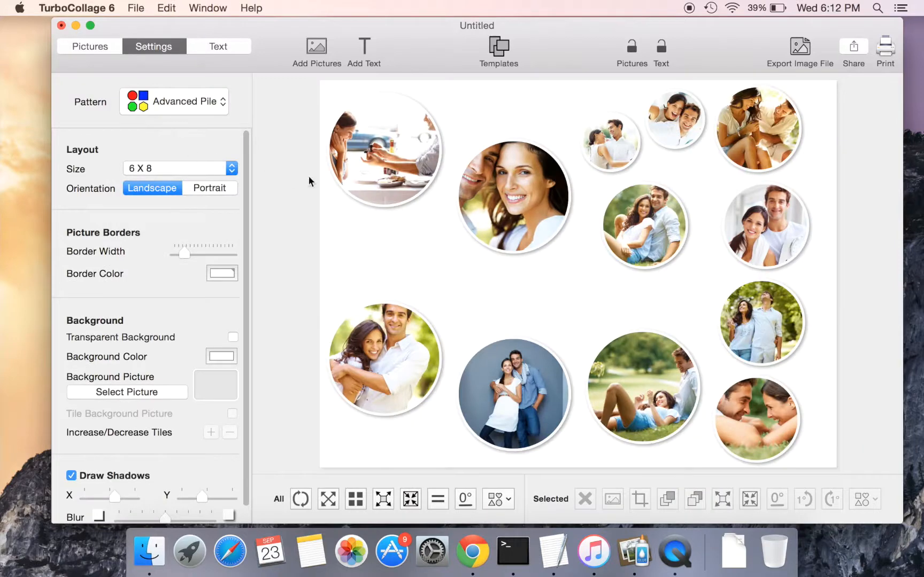
click(495, 499)
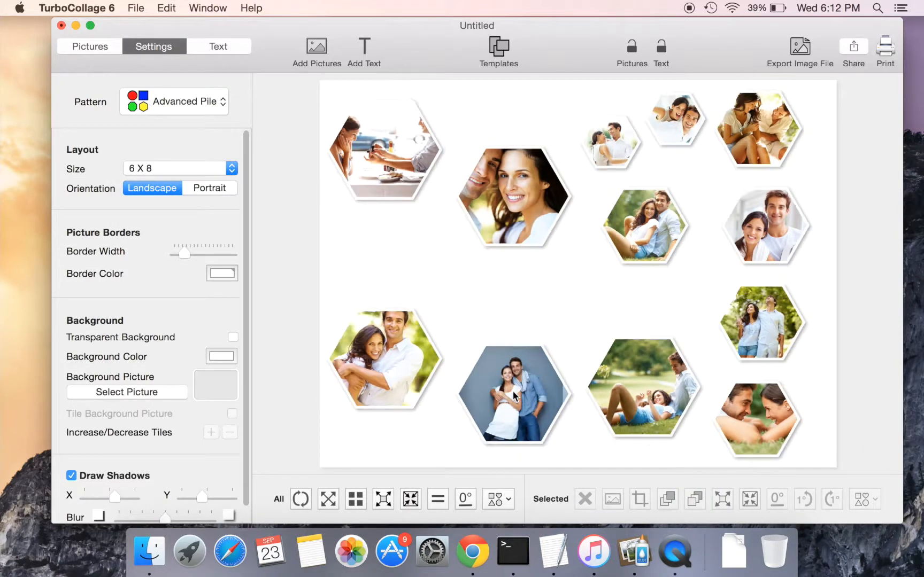
click(497, 499)
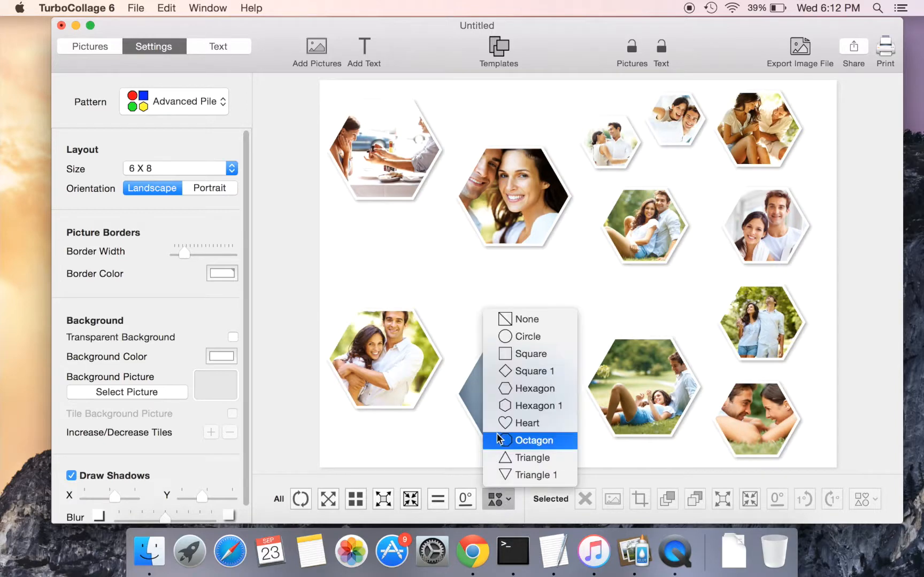
click(534, 440)
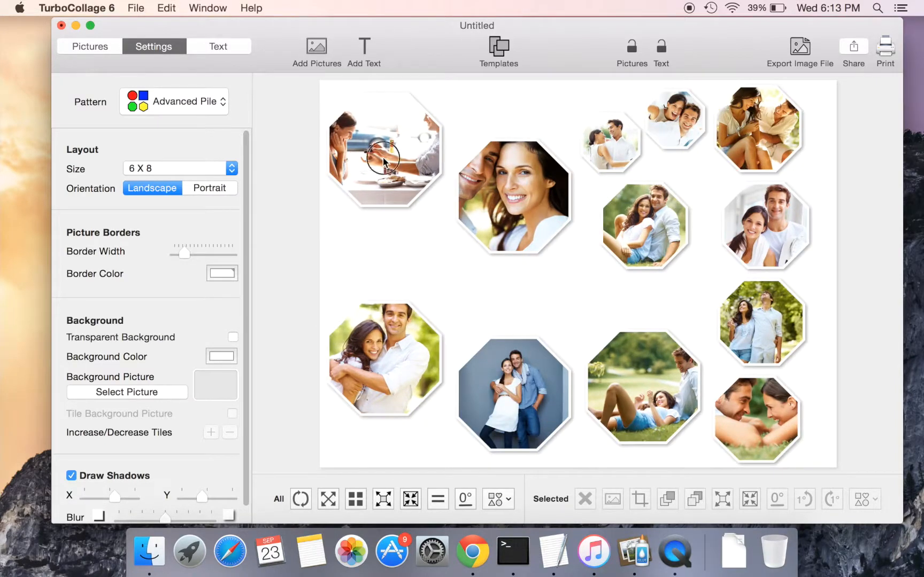
Make the restaurant photo a plain rectangle and the grass photo a circle.
click(864, 499)
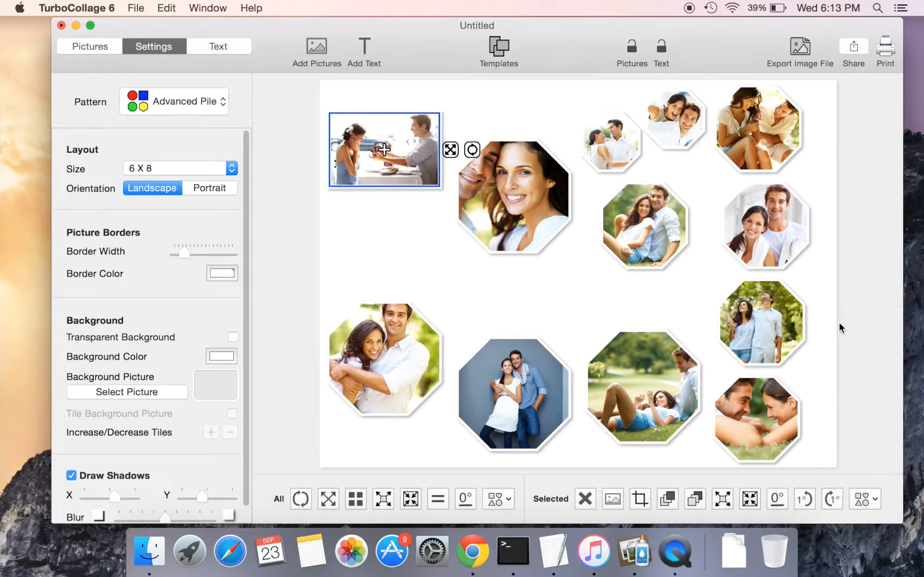
click(643, 386)
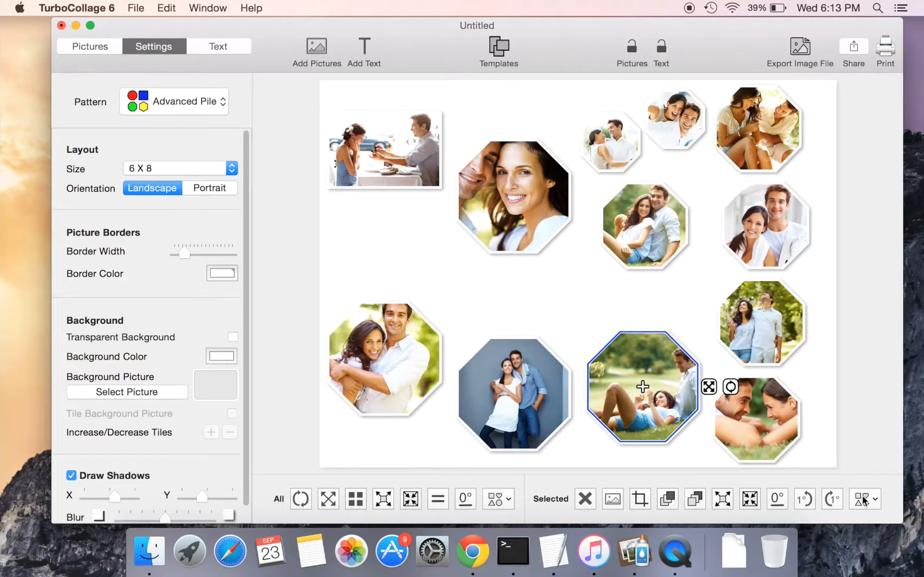
click(864, 499)
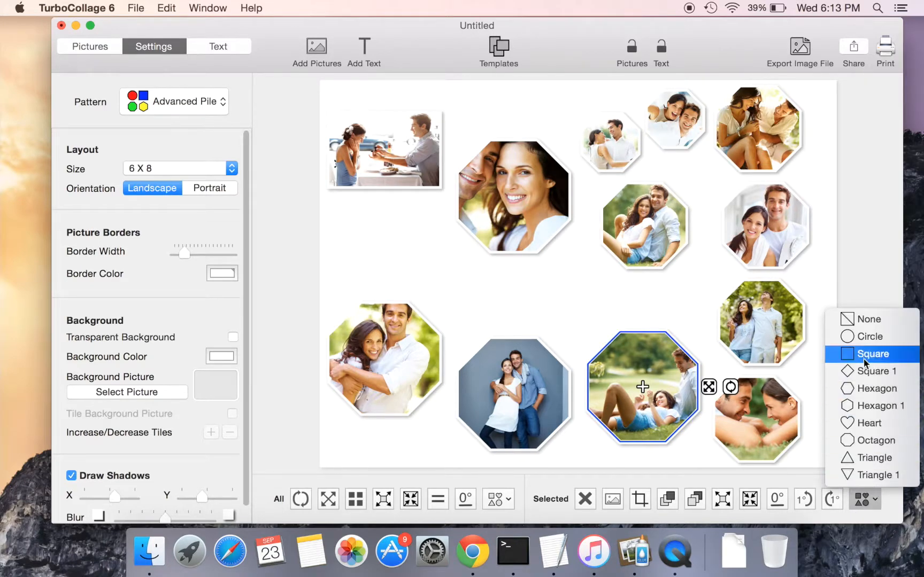
click(870, 336)
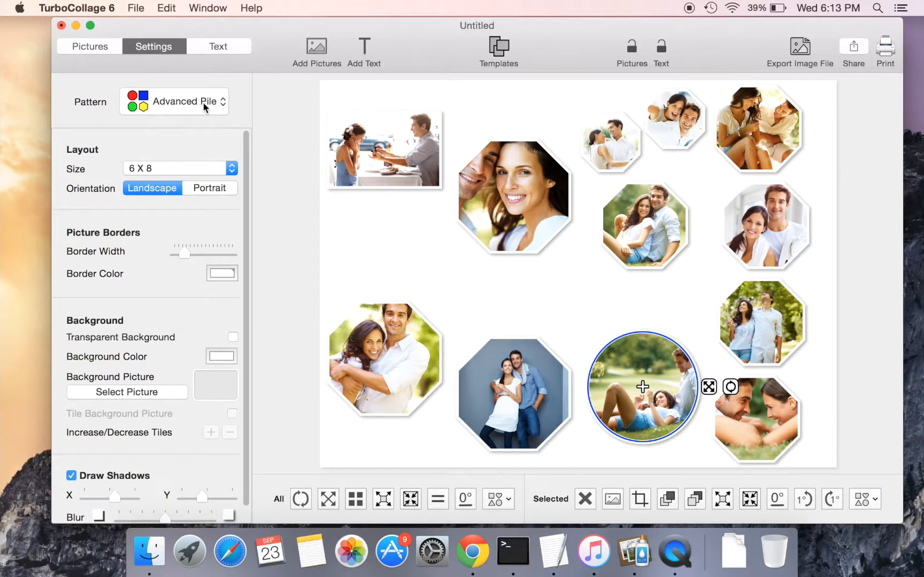
click(174, 102)
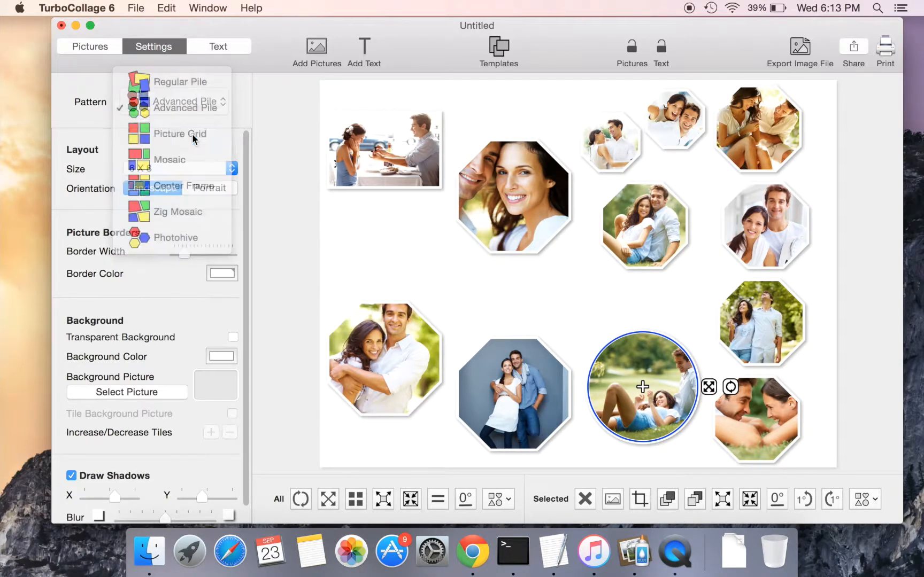
Use Picture Grid, trying 4 rows by 5 columns, fitting pictures inside, then settling on 3 by 4.
click(180, 134)
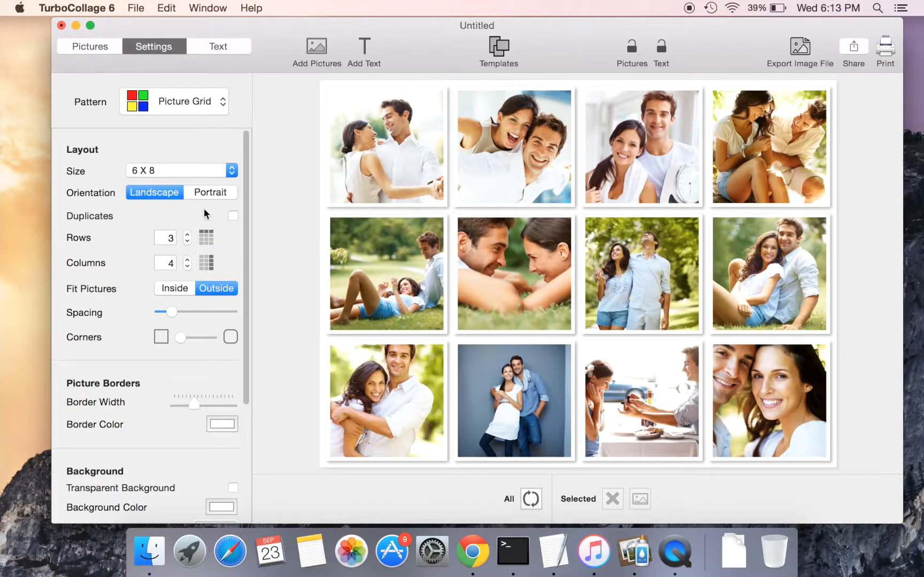
click(187, 235)
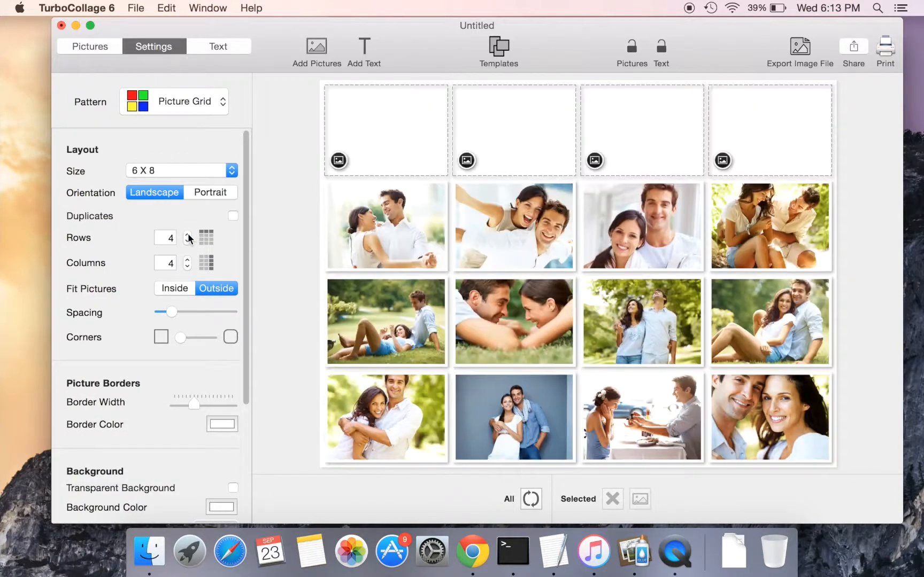
click(187, 260)
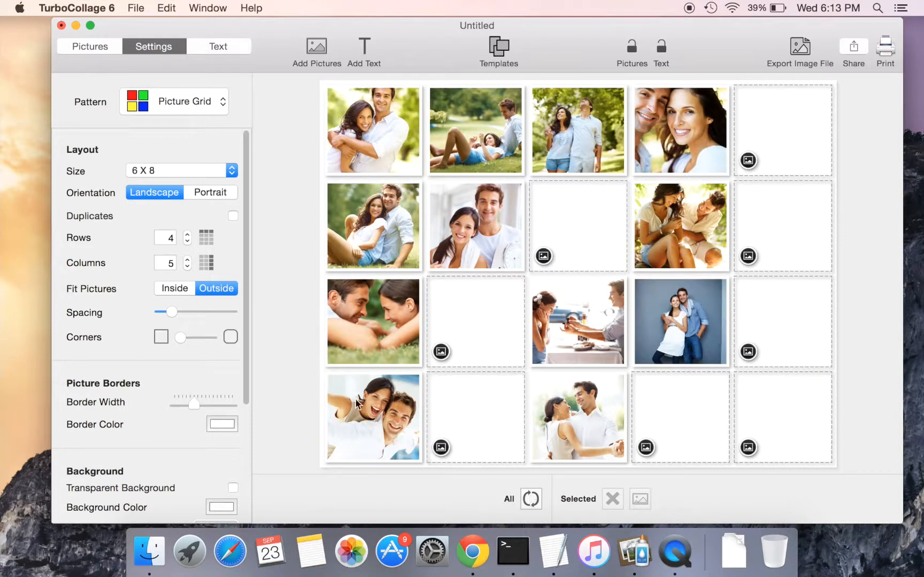
click(174, 289)
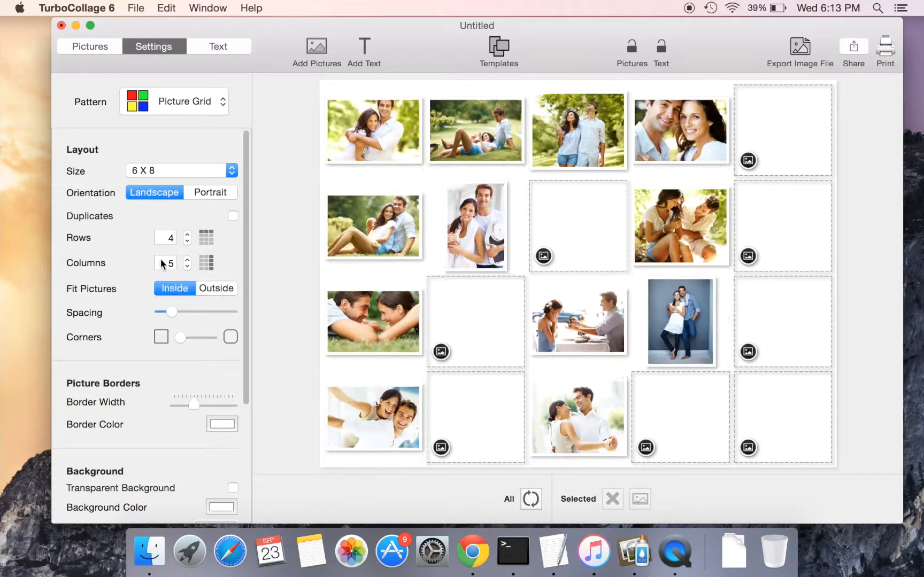
click(186, 266)
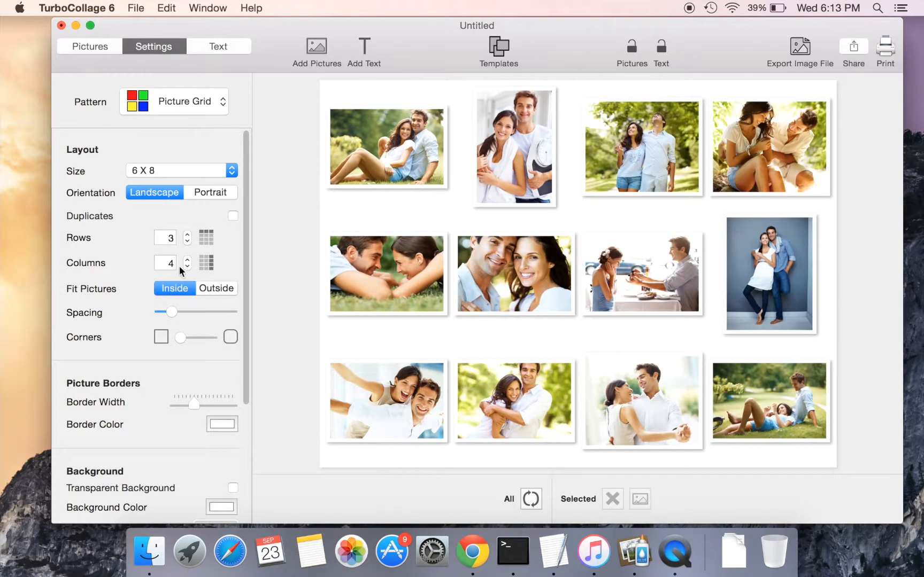
click(174, 101)
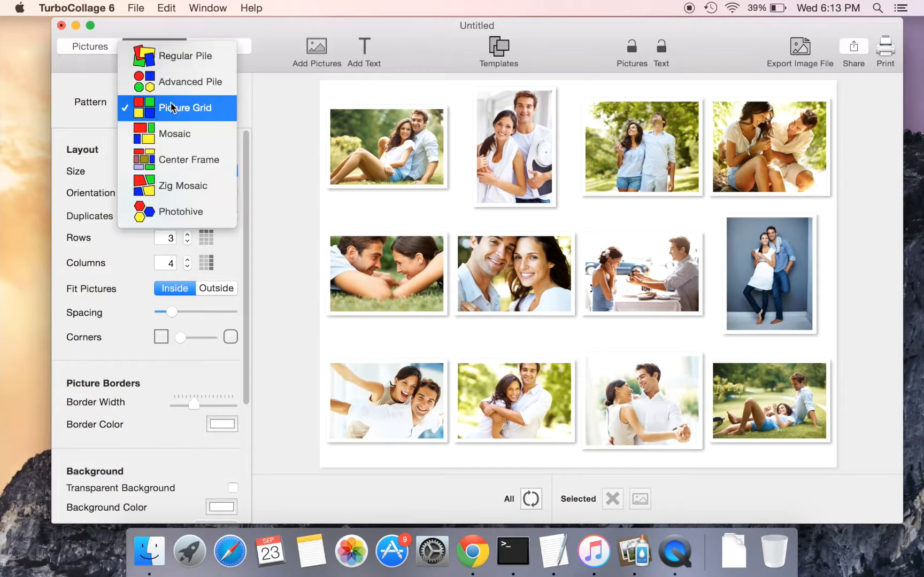
click(175, 134)
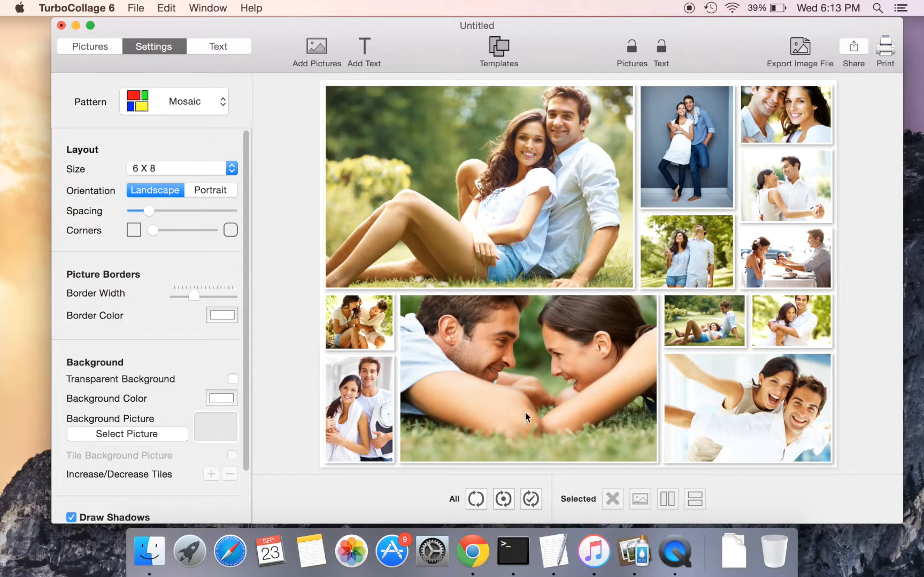
Shuffle the Mosaic layout twice so the couple on the grass appears large in the centre.
click(530, 498)
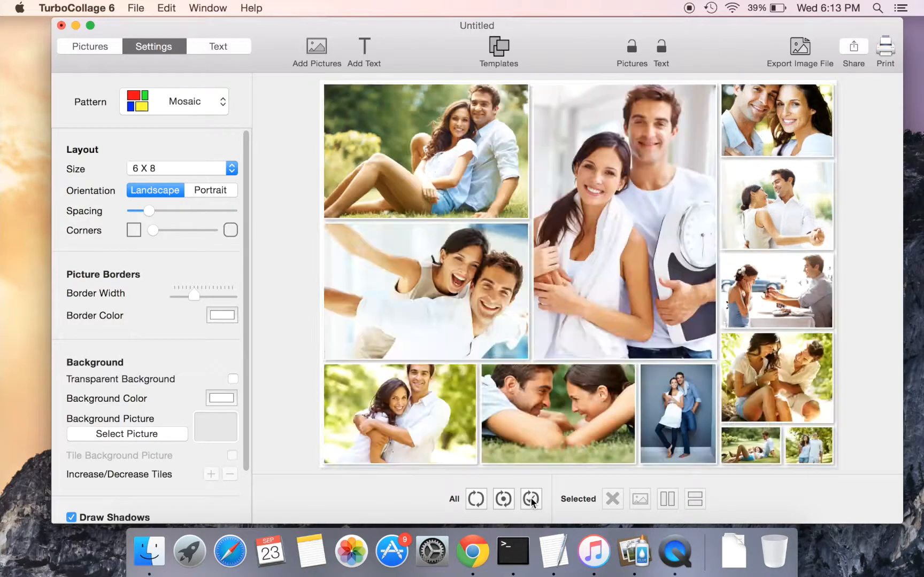
click(531, 499)
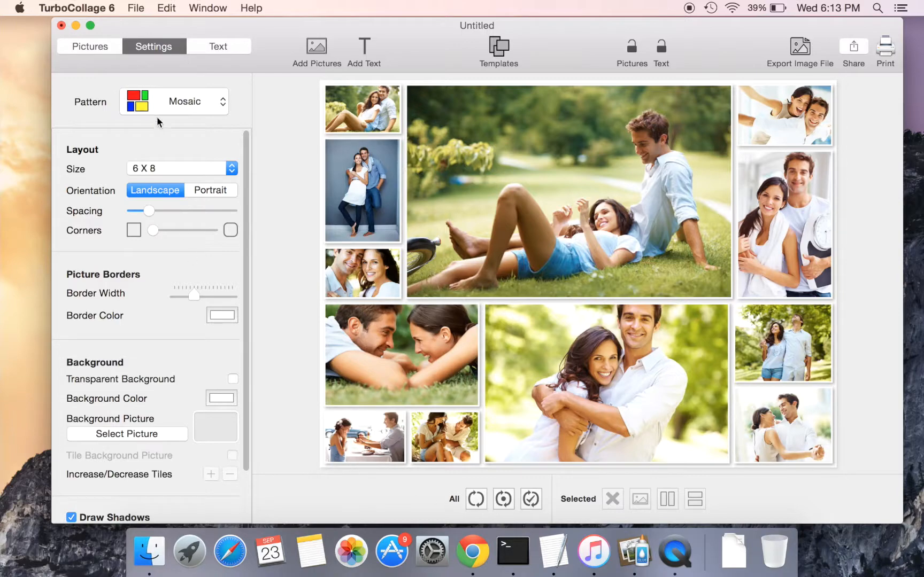
Try the Center Frame, Zig Mosaic and Photohive patterns, then return to Regular Pile.
click(173, 101)
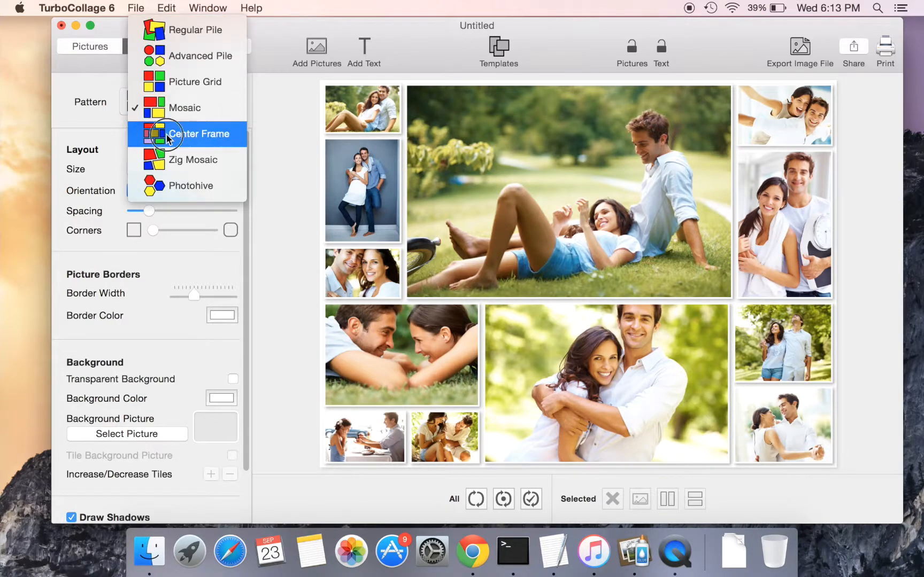
click(199, 134)
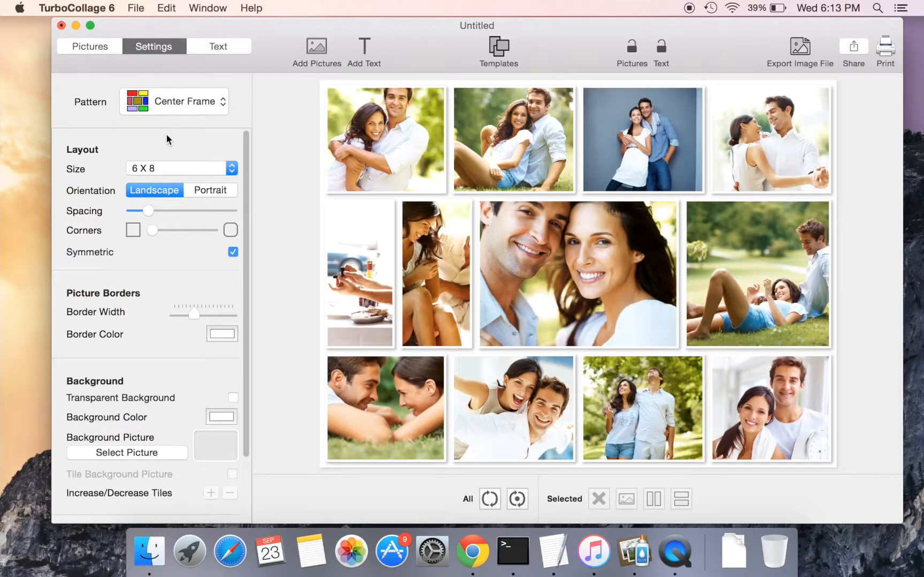
click(174, 101)
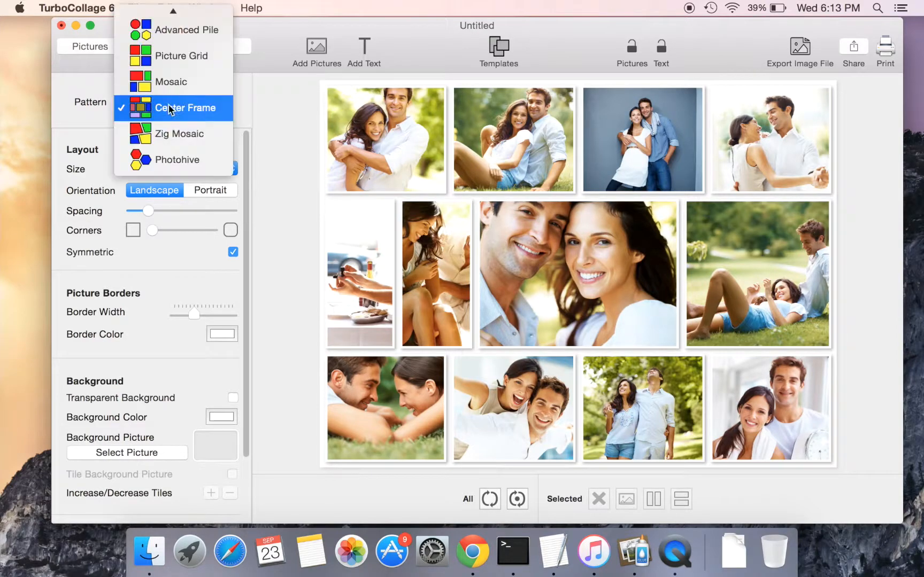
click(179, 134)
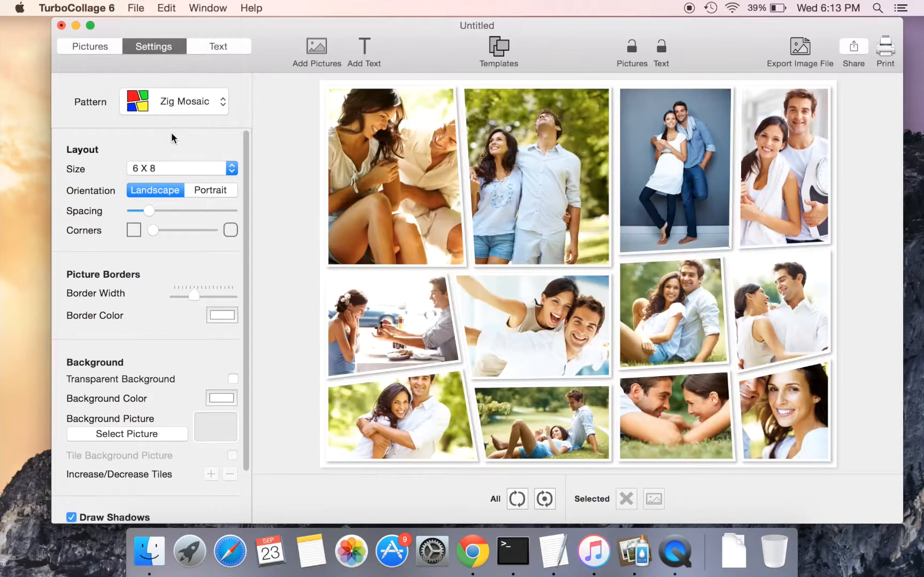
click(173, 102)
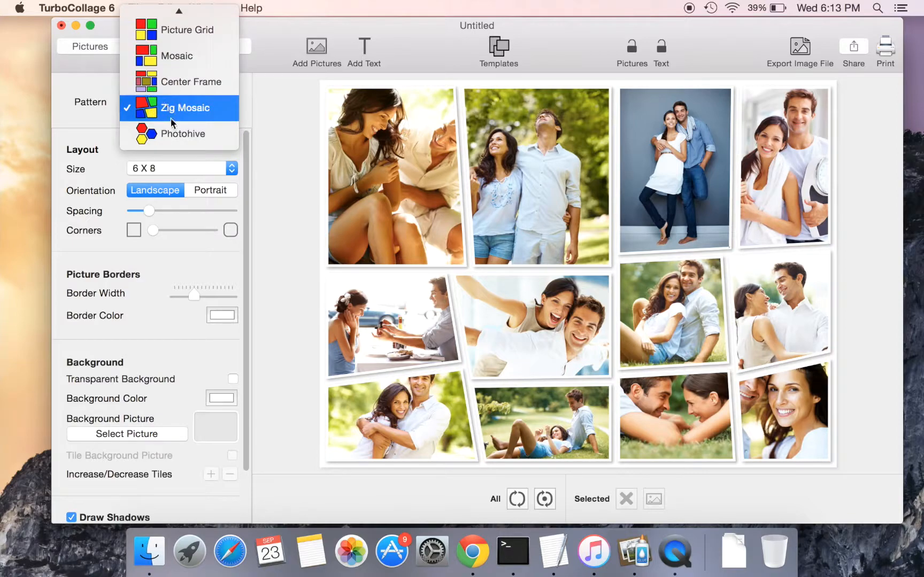
click(183, 134)
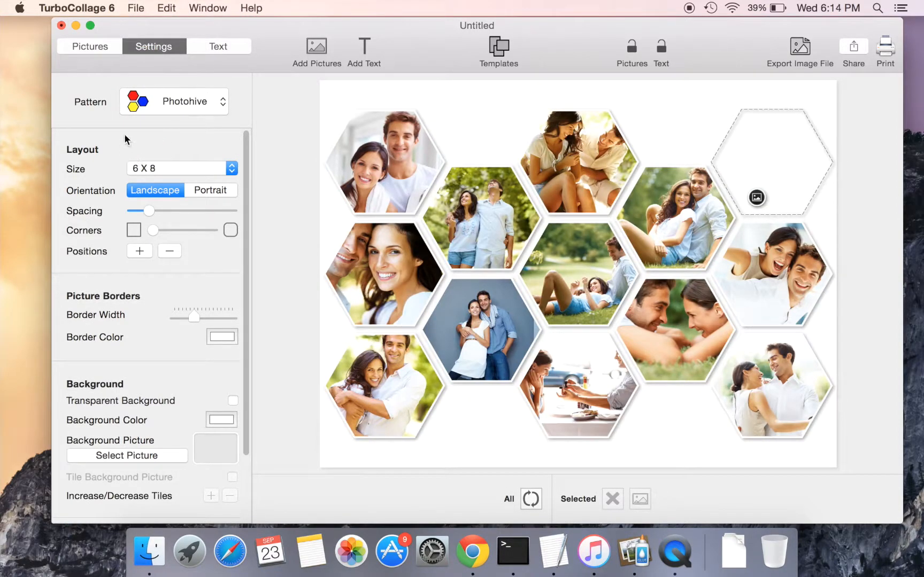
click(173, 102)
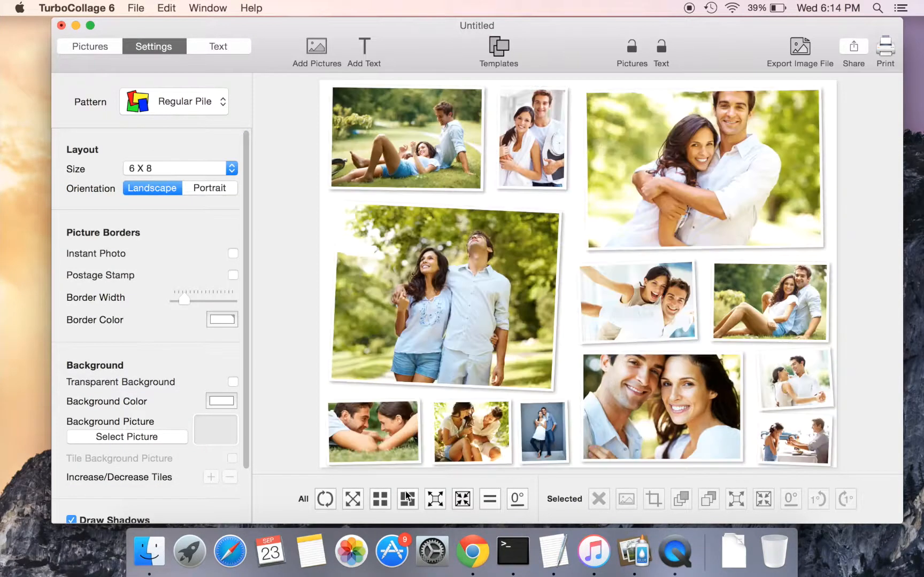
Add a new caption reading 'Love is in the air'.
click(219, 46)
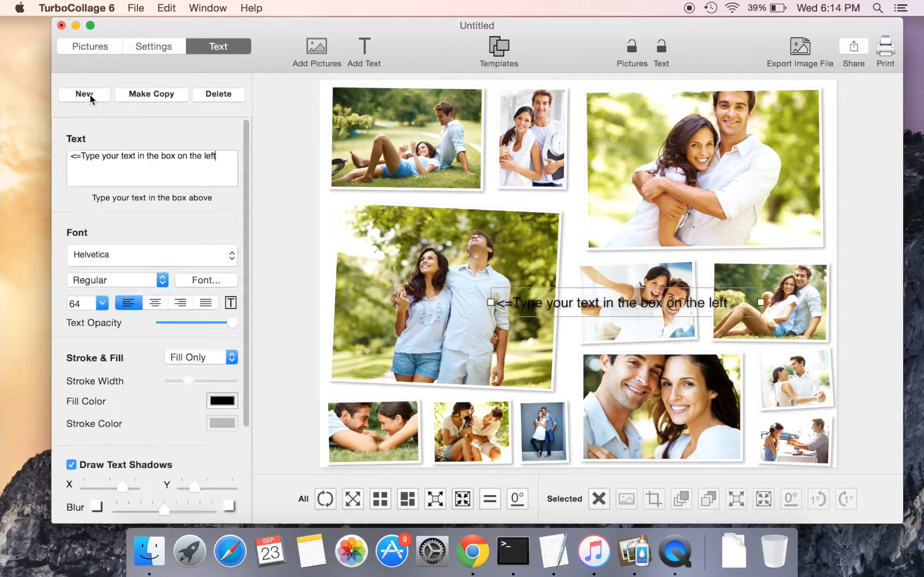
triple_click(152, 155)
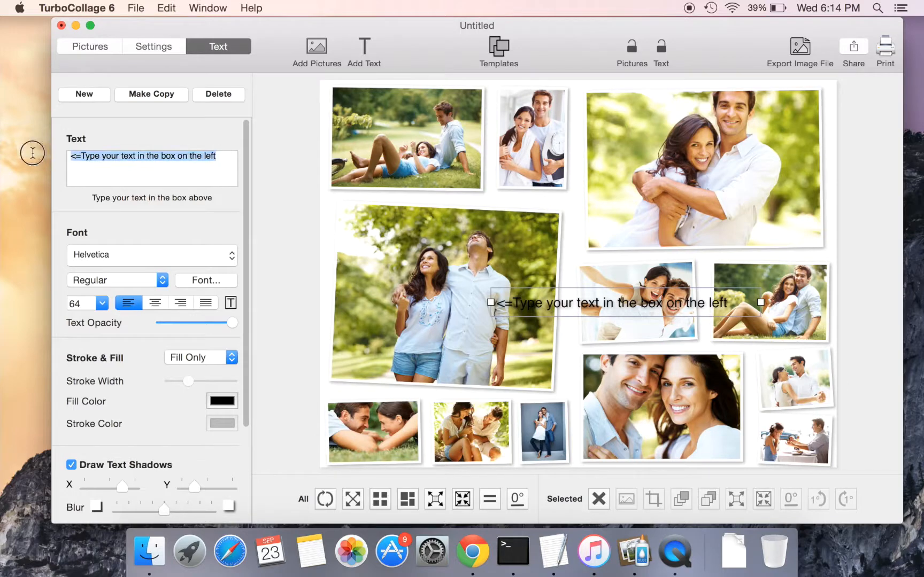
text(Love is in the air)
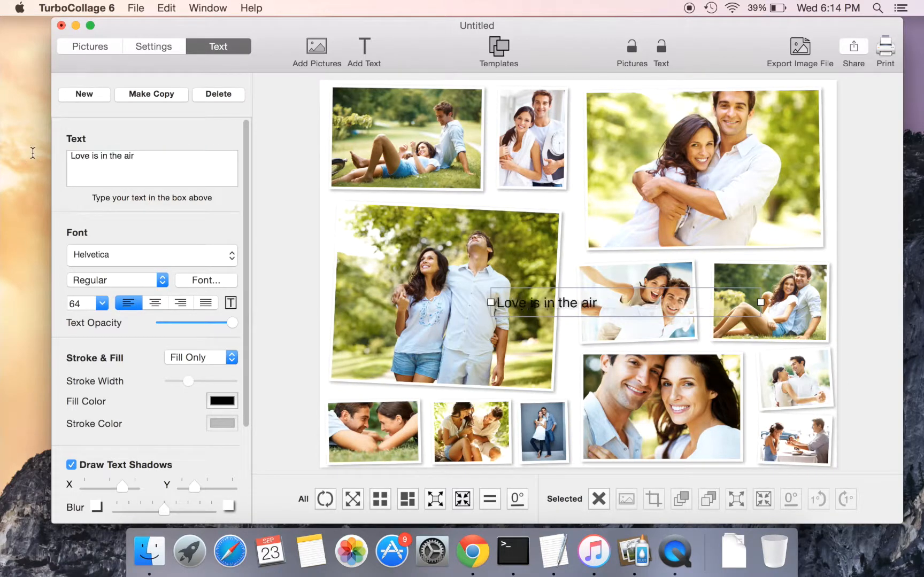
Style the caption at size 144 with a dark-outlined Stroke & Fill, placed bottom-right.
click(102, 304)
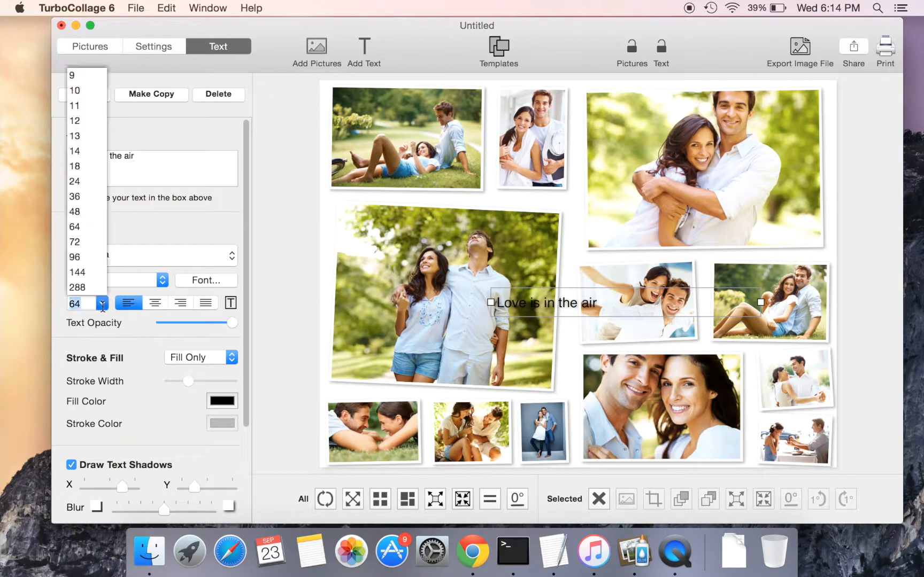
click(77, 272)
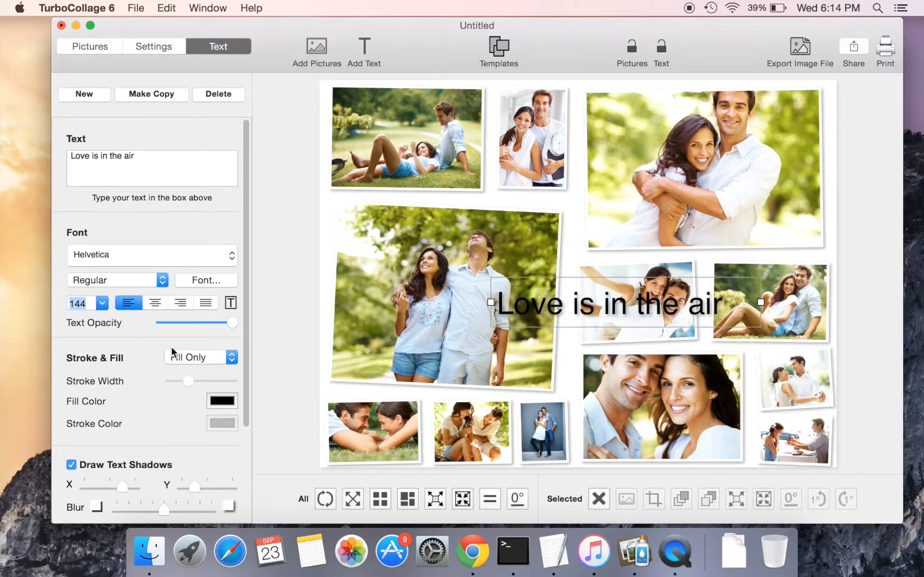
click(200, 358)
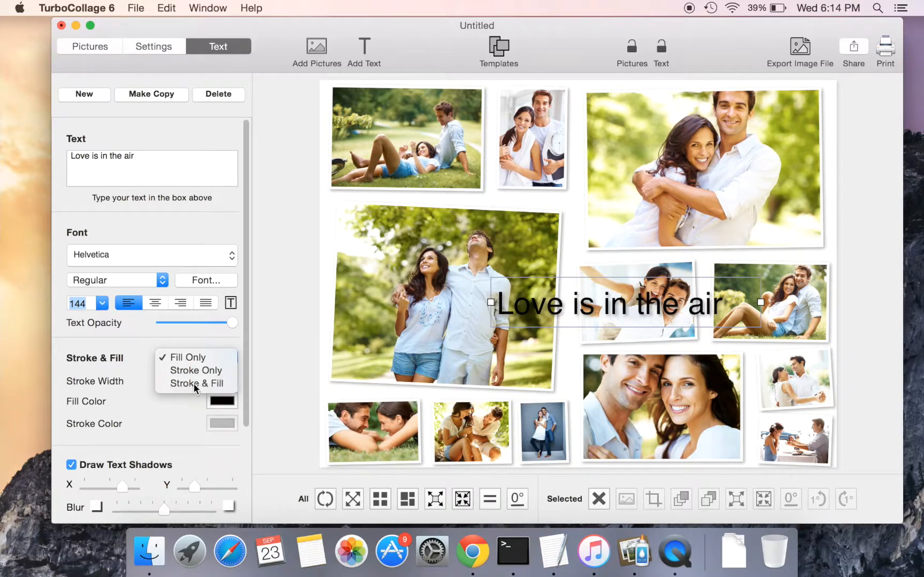
click(222, 401)
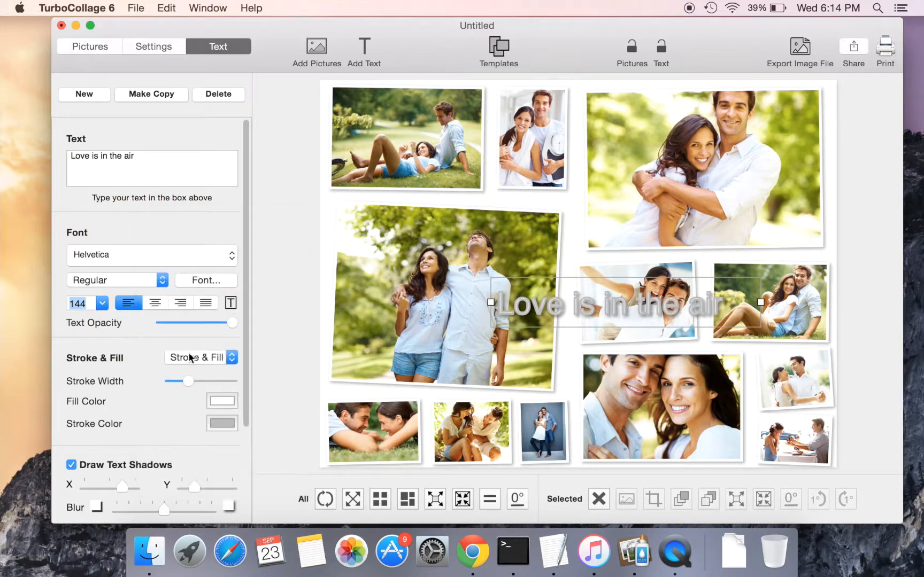
click(221, 401)
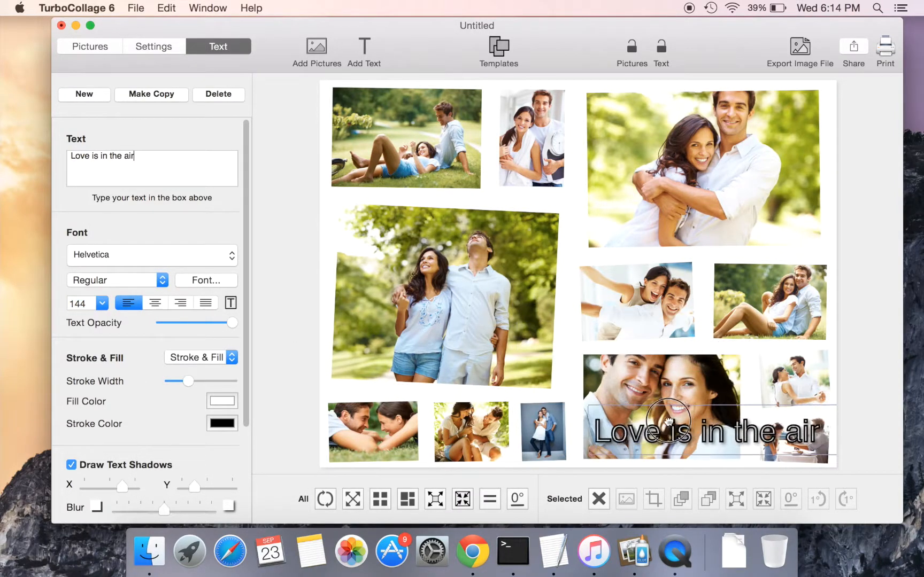
click(572, 388)
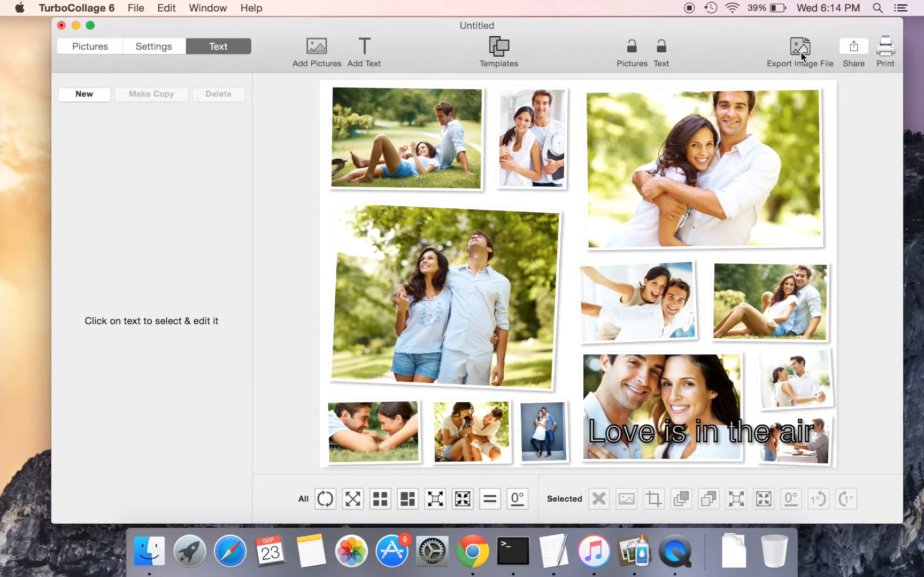
Export the collage as sample.jpeg to the Desktop and minimize the collage window.
click(799, 47)
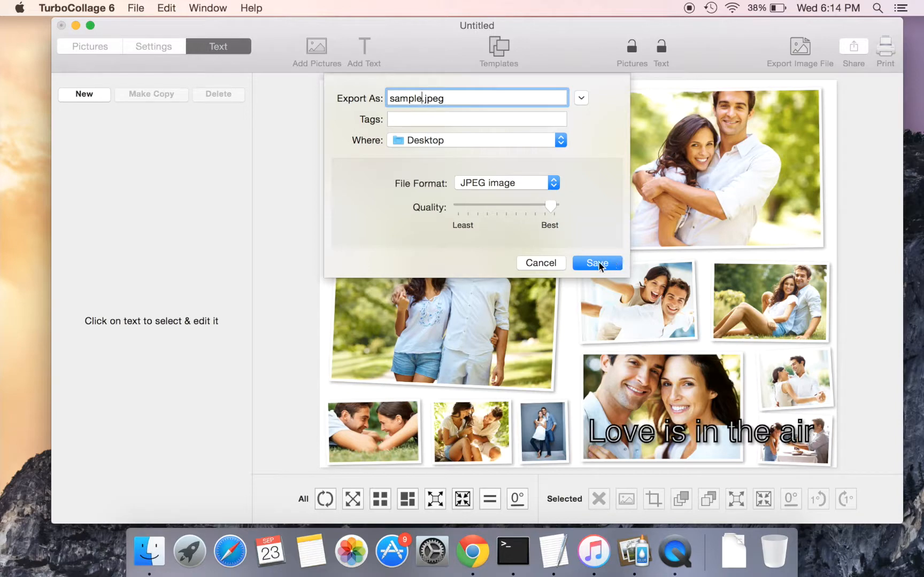
click(596, 263)
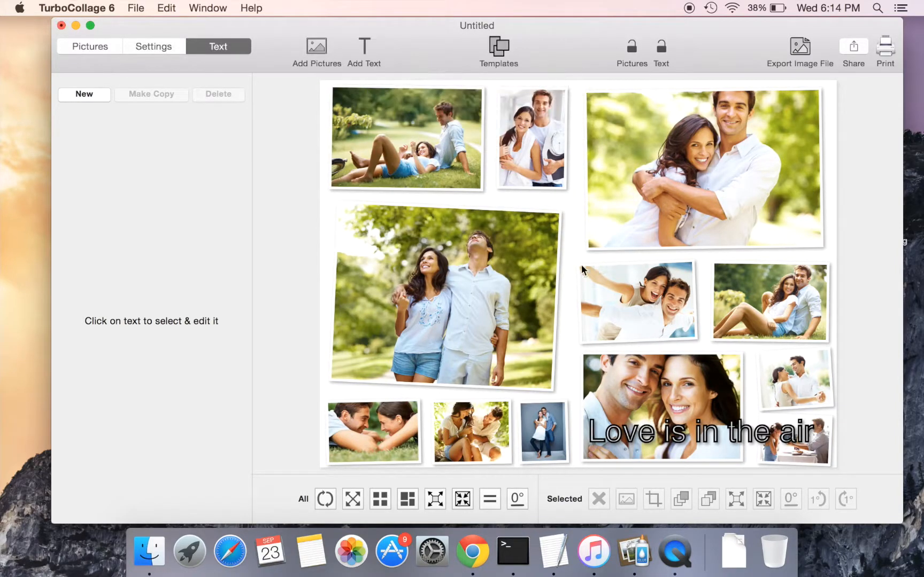
click(75, 26)
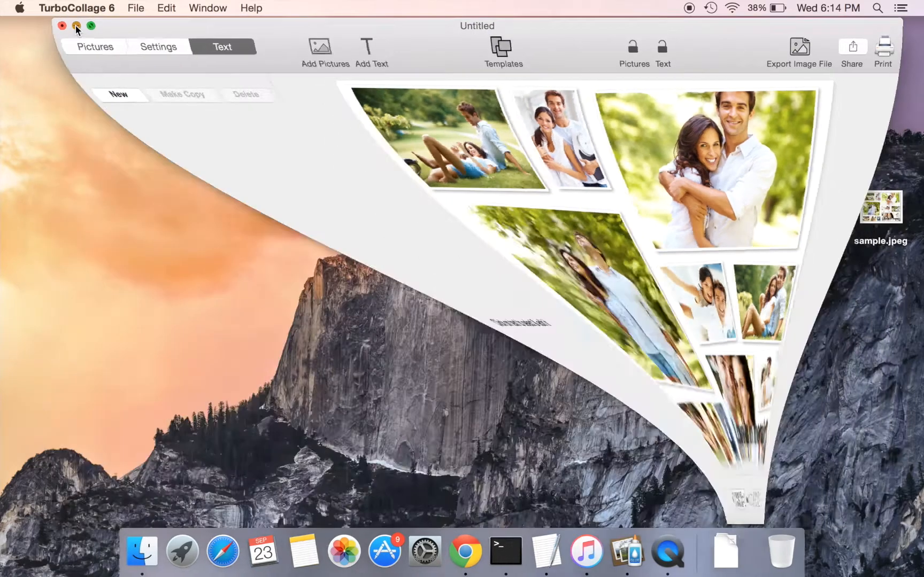
Open sample.jpeg from the Desktop in Preview.
click(76, 26)
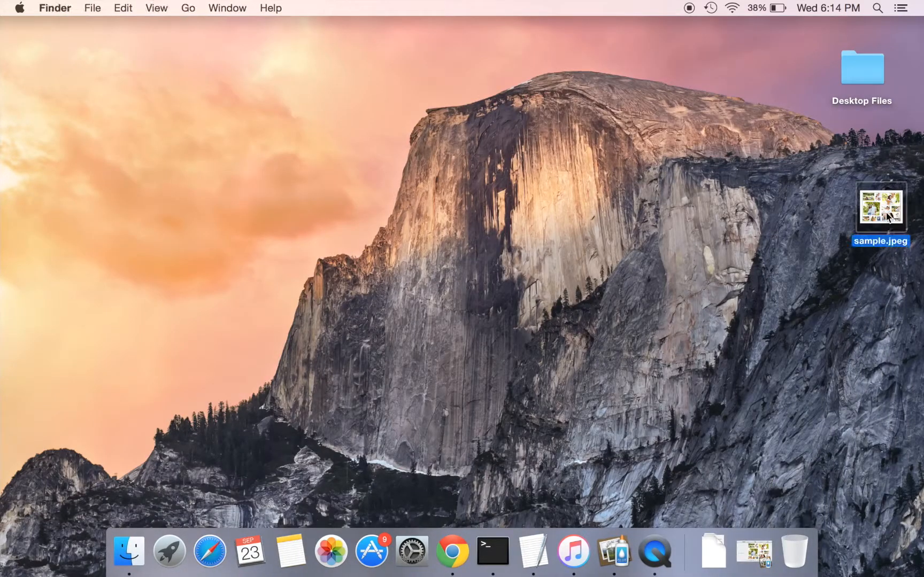
double_click(880, 208)
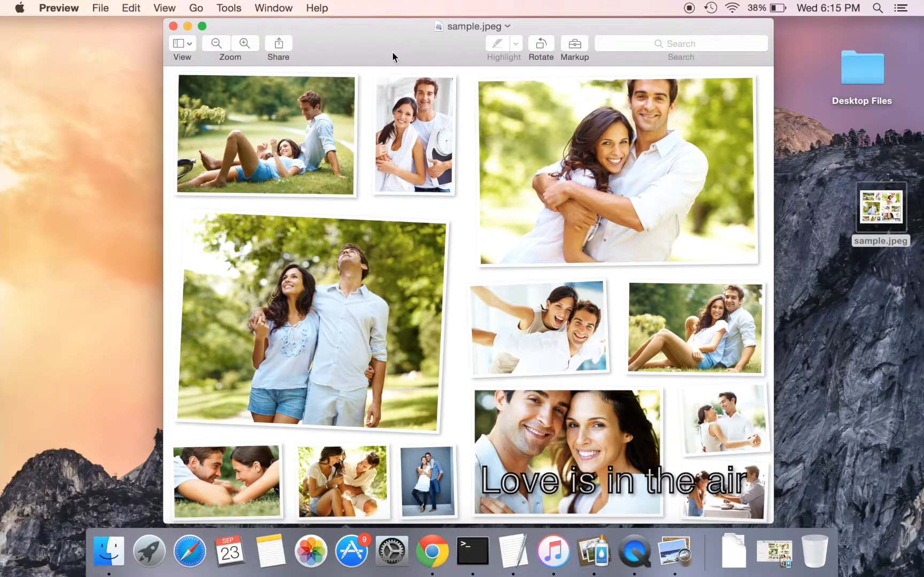
mouse_move(686, 17)
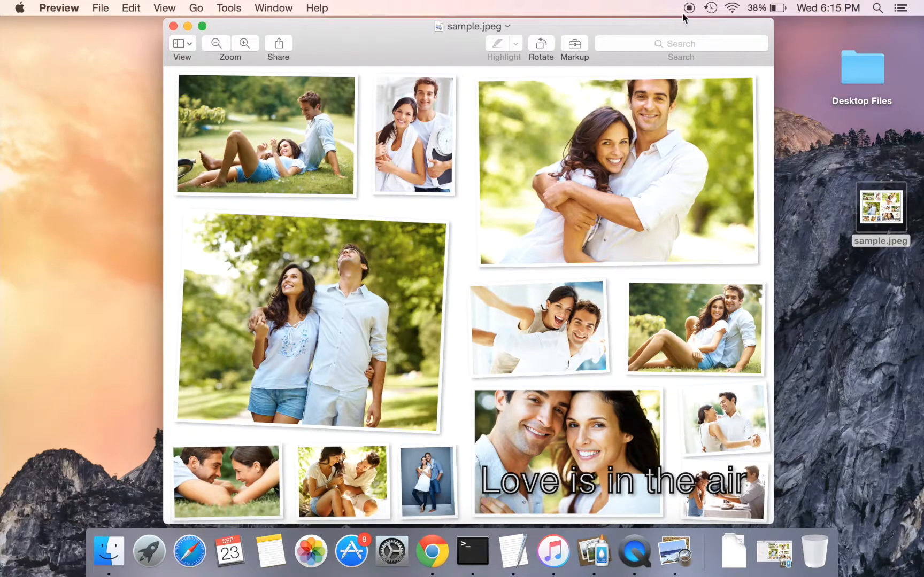